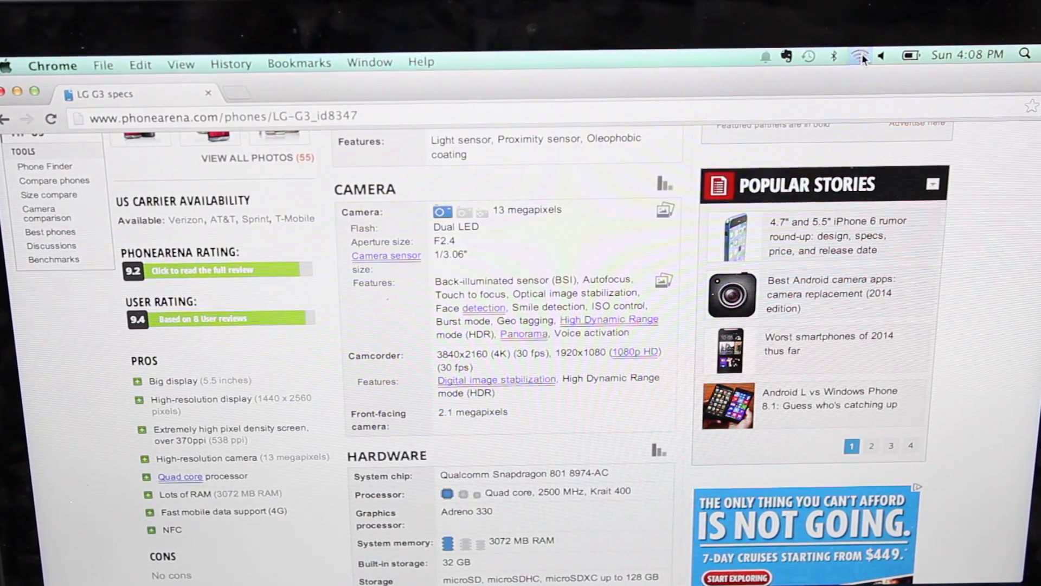
Join the Verizon VS985 4G 64F7 hotspot from the Wi-Fi menu with its WPA2 password
{"action": "left_click", "coordinate": [859, 56]}
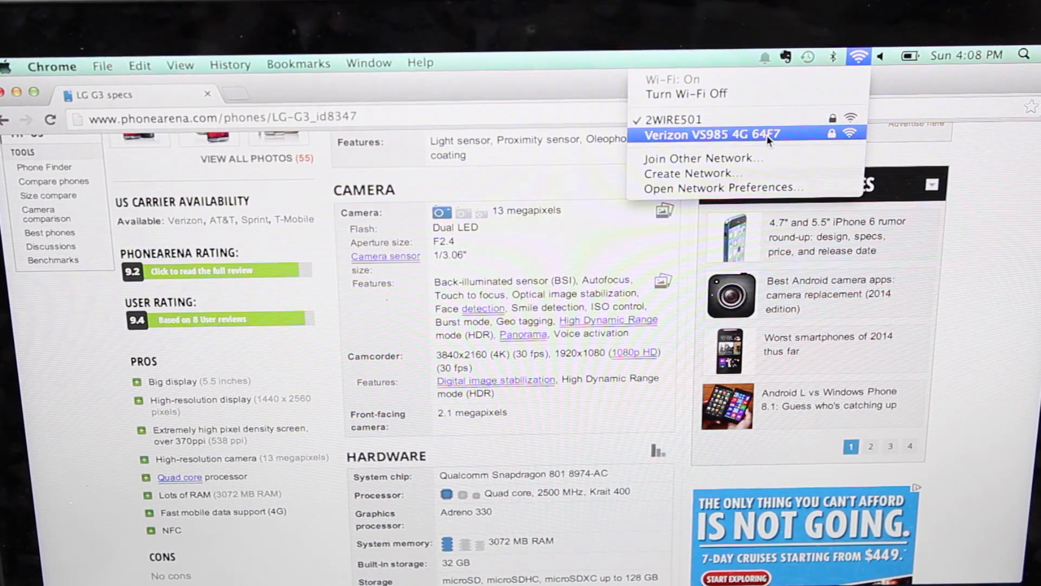
{"action": "left_click", "coordinate": [708, 134]}
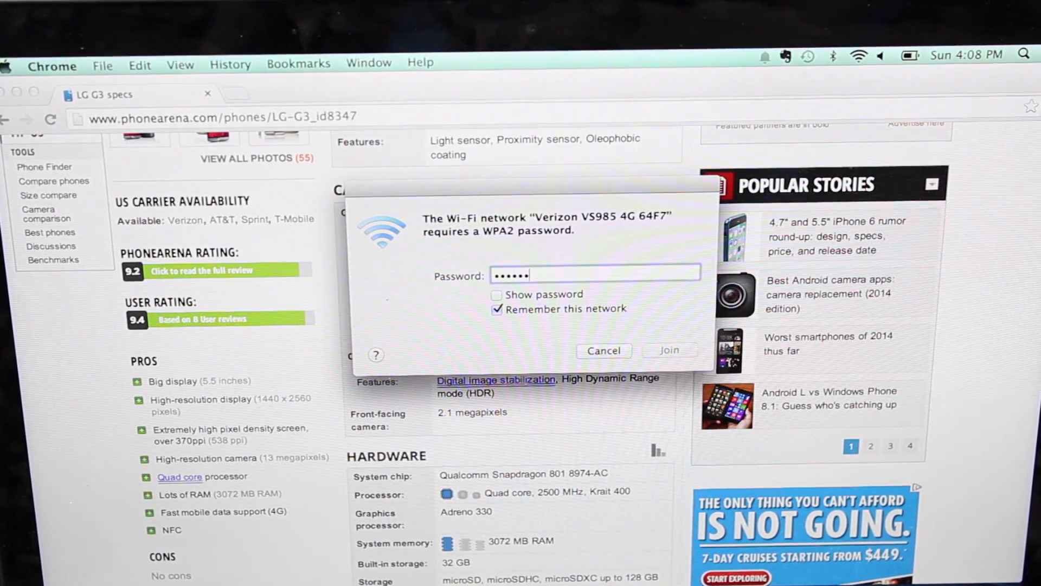
{"action": "type", "text": "•"}
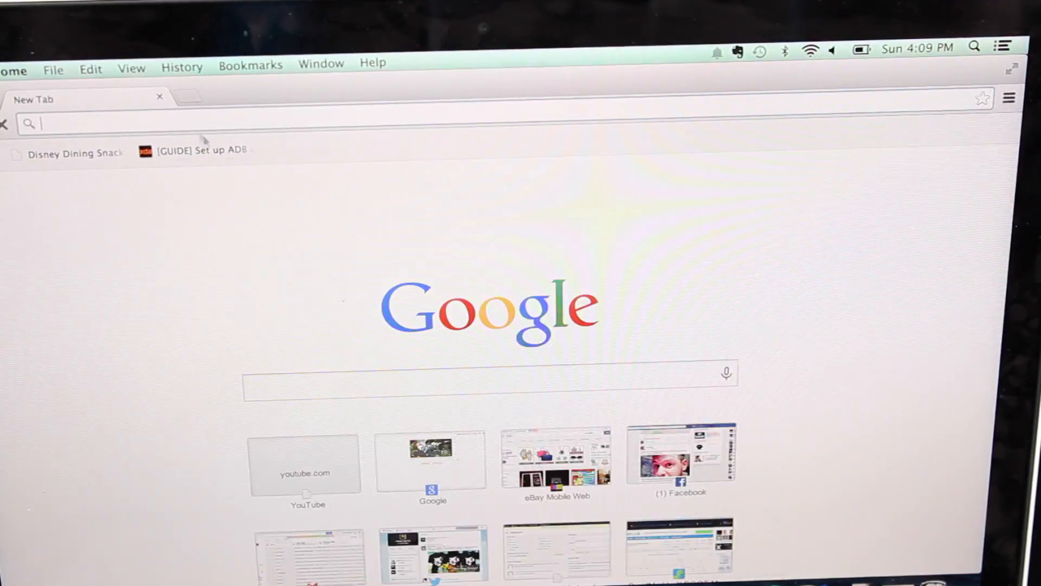
Navigate to espn.com in a new Chrome tab and dismiss the ad's pricing disclaimer
{"action": "type", "text": "ebay.com"}
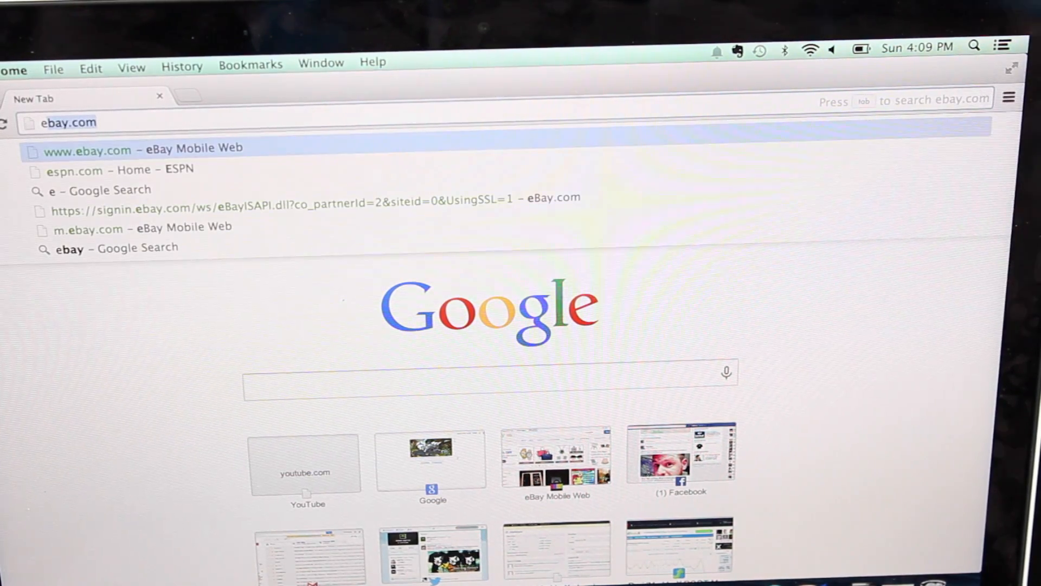
{"action": "type", "text": "espn.com"}
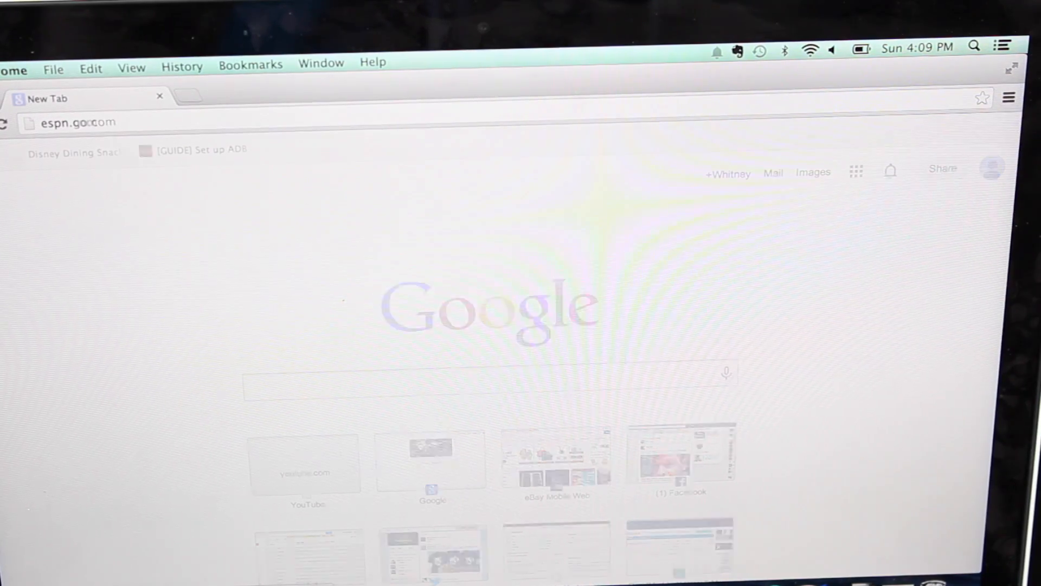
{"action": "key", "text": "Return"}
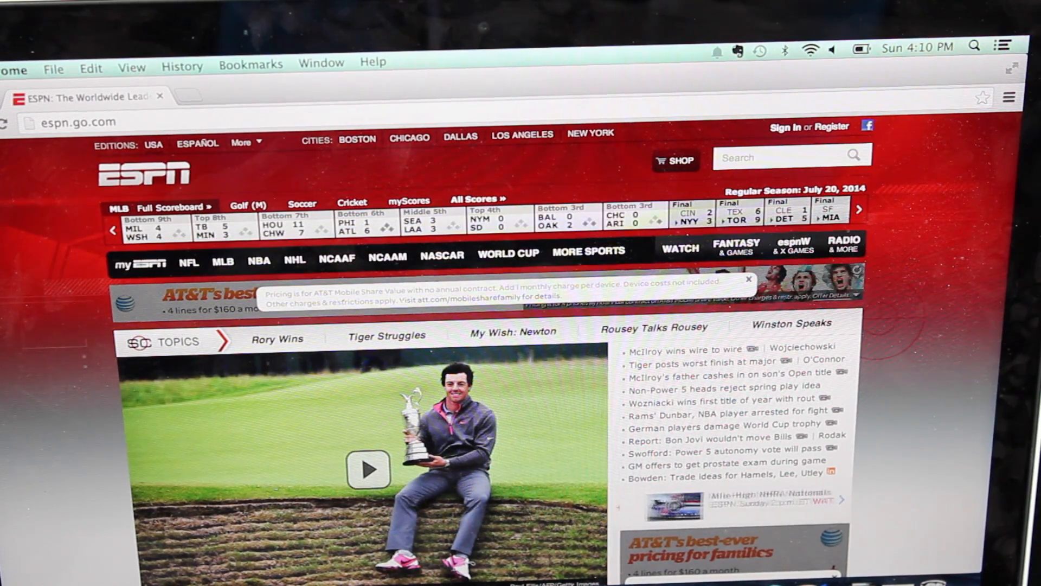
{"action": "left_click", "coordinate": [749, 280]}
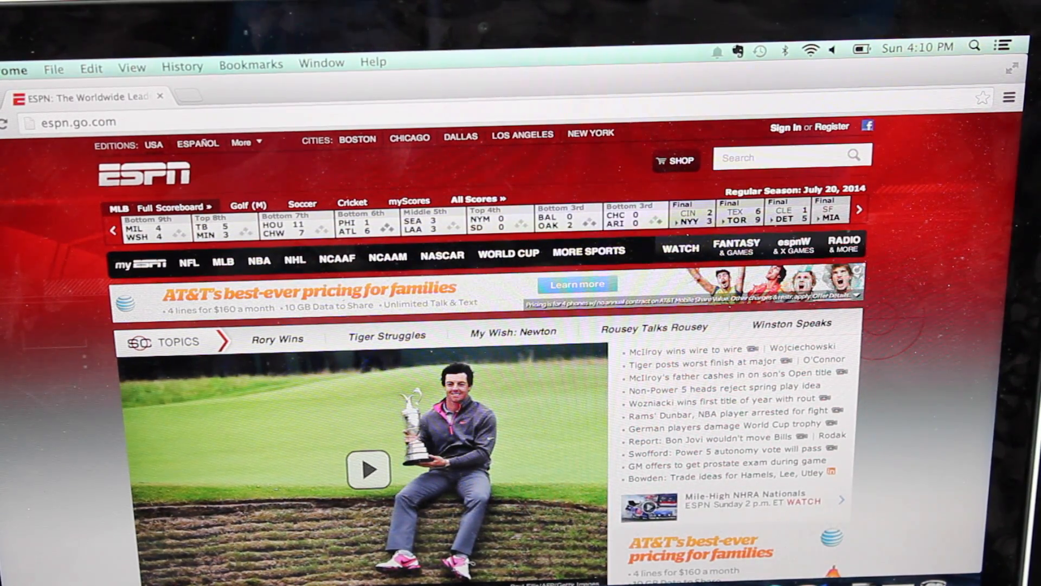